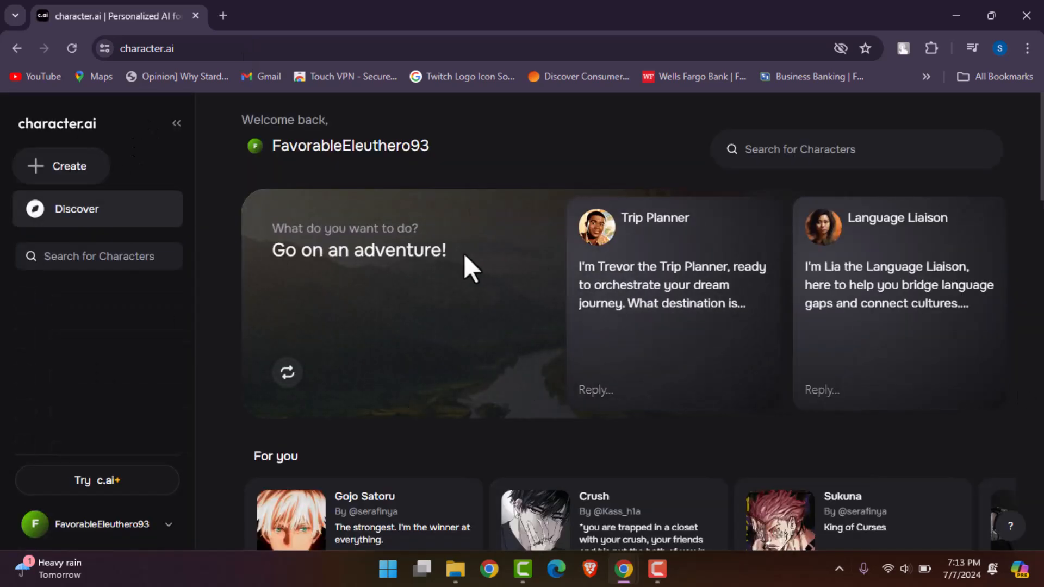
mouse_move(476, 175)
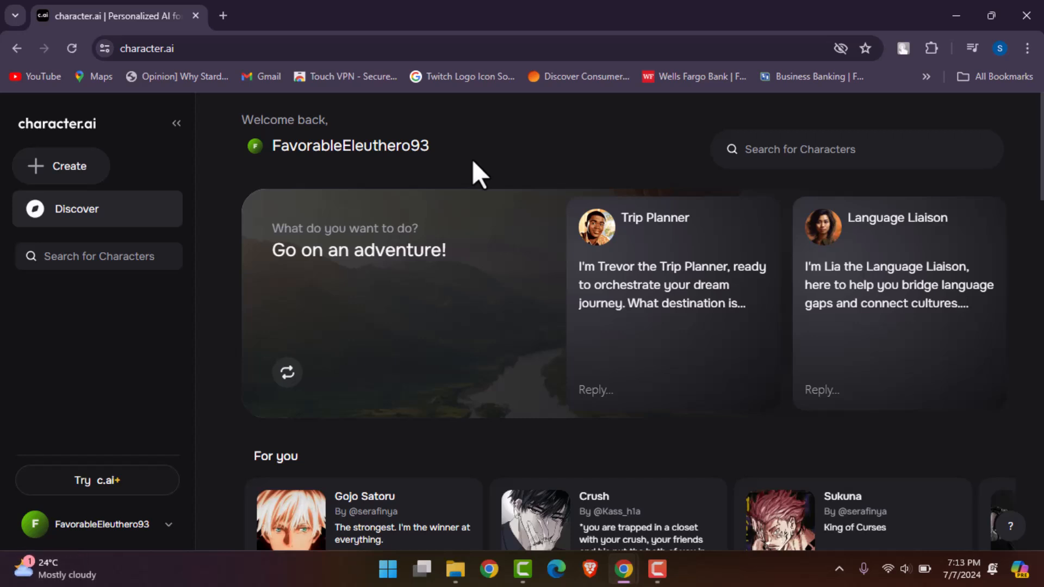
Open the sidebar Create menu offering Character and Voice options.
click(287, 372)
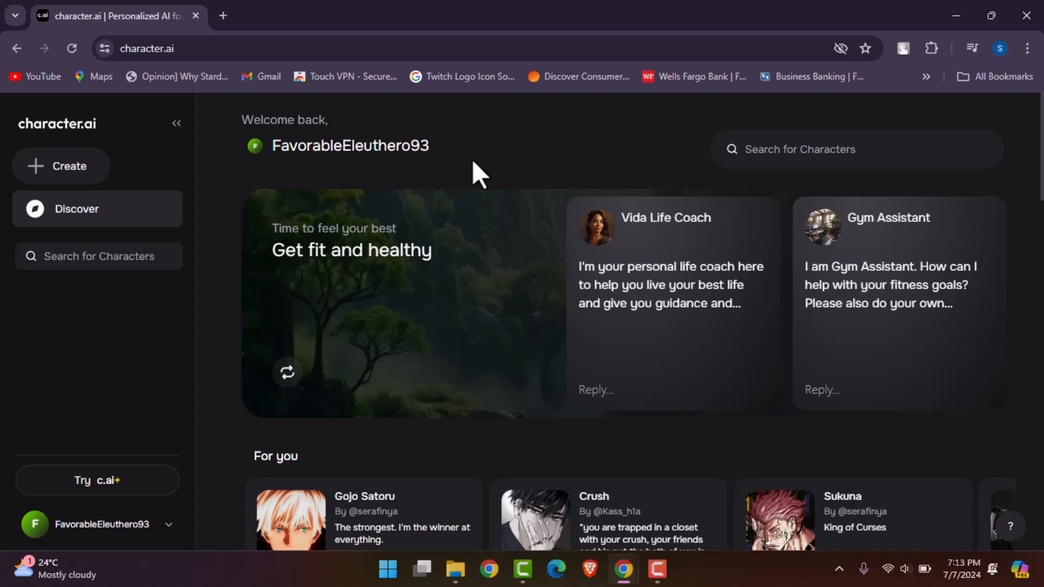
mouse_move(453, 160)
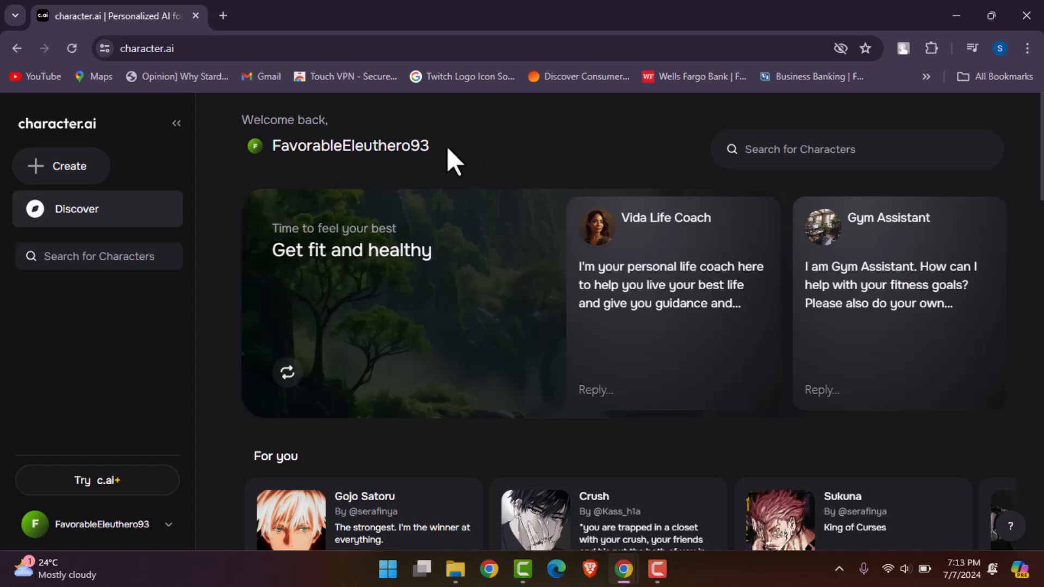
scroll(down, 3)
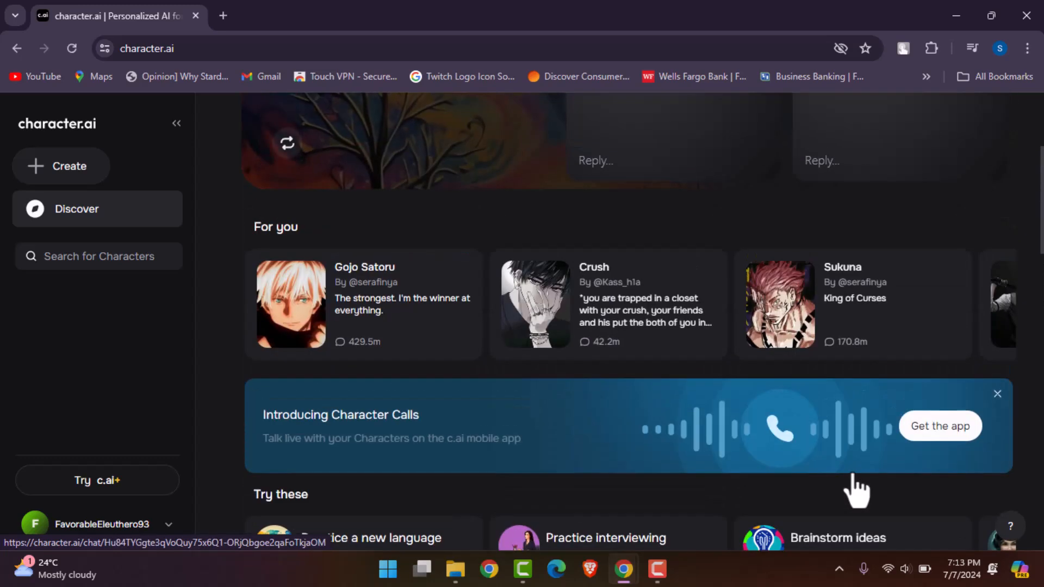
scroll(up, 3)
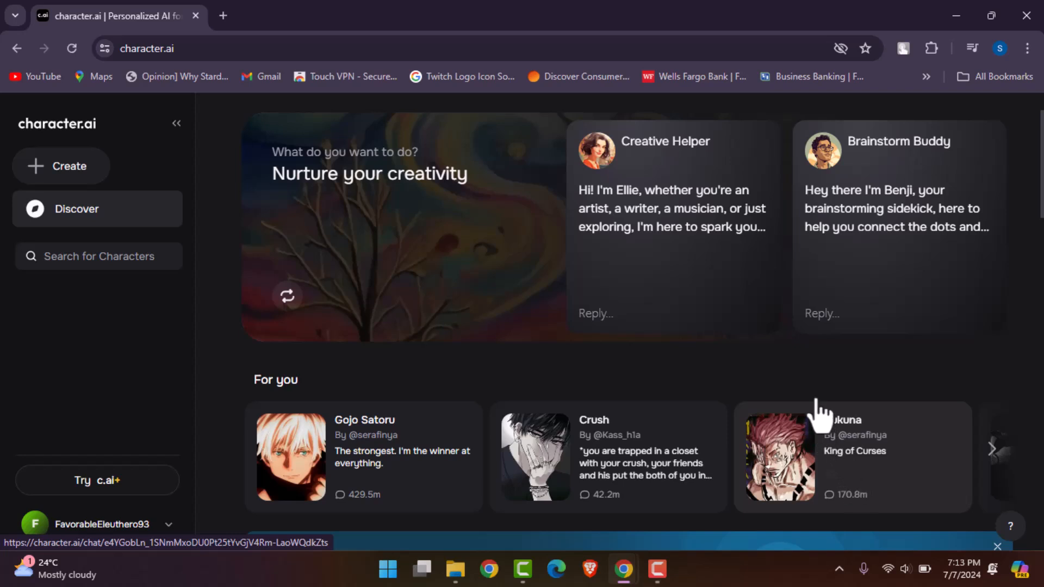
click(60, 166)
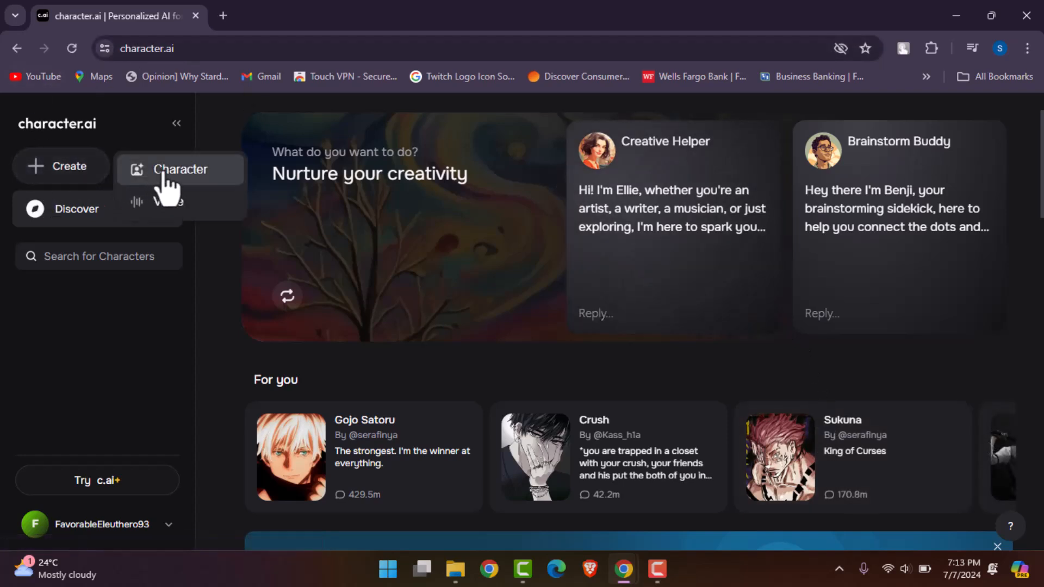
mouse_move(168, 202)
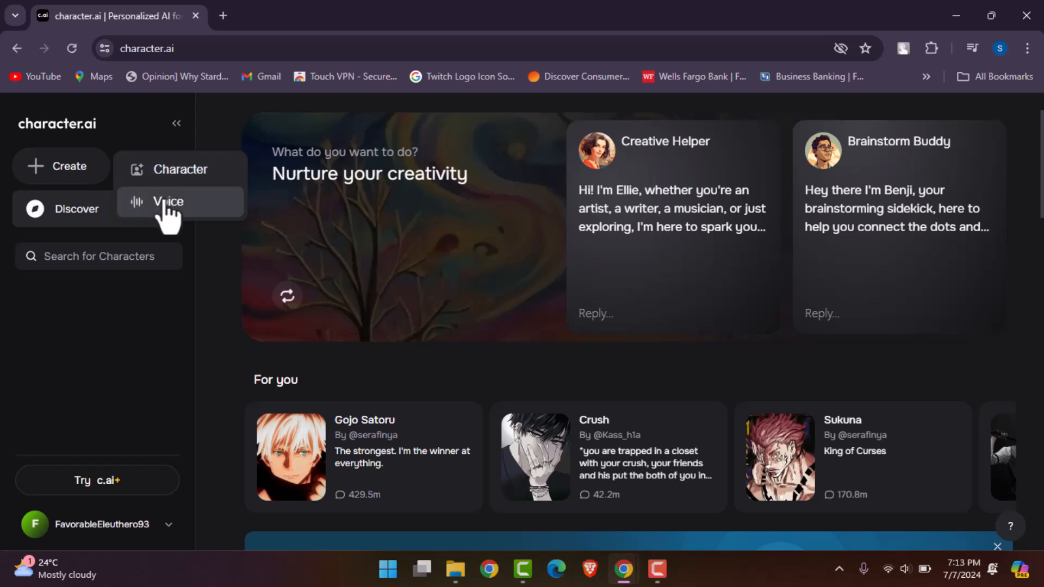
mouse_move(176, 216)
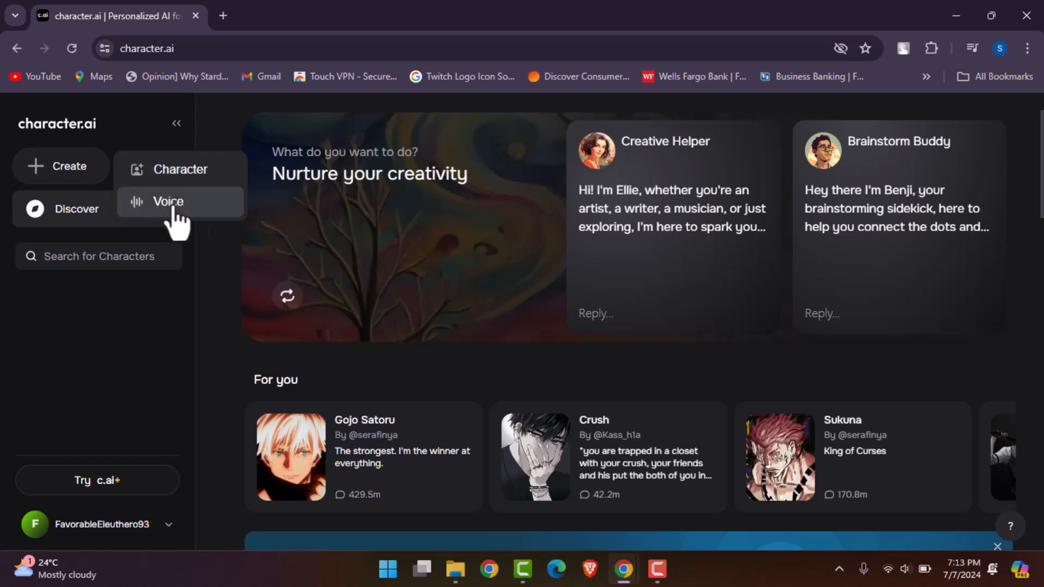